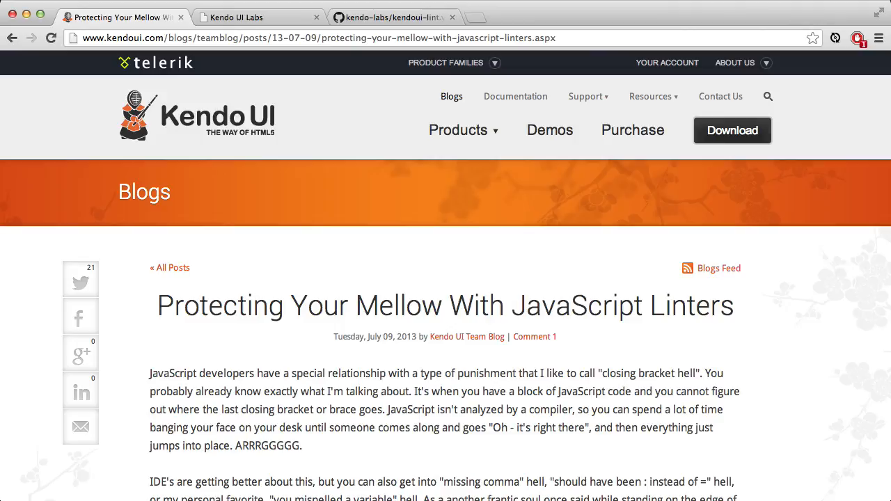
mouse_move(327, 319)
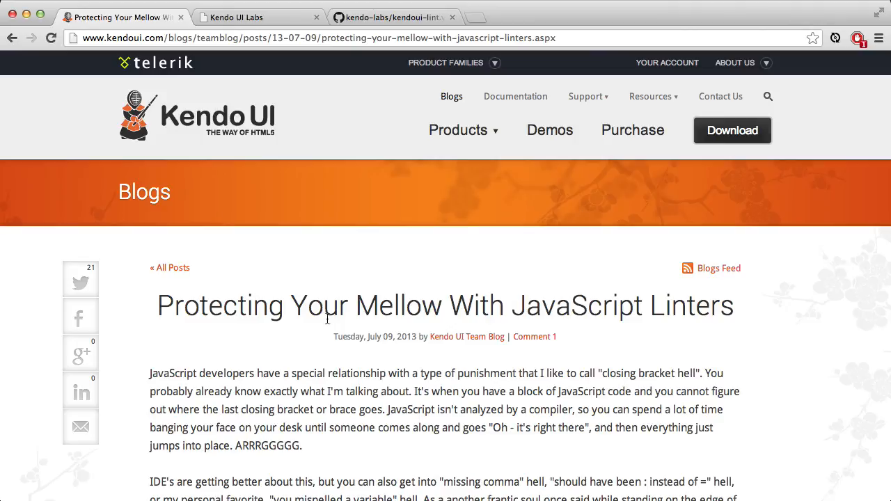
Step: Scroll the Kendo UI Labs projects table down to the kendoui-lint.vim entry
scroll(down, 3)
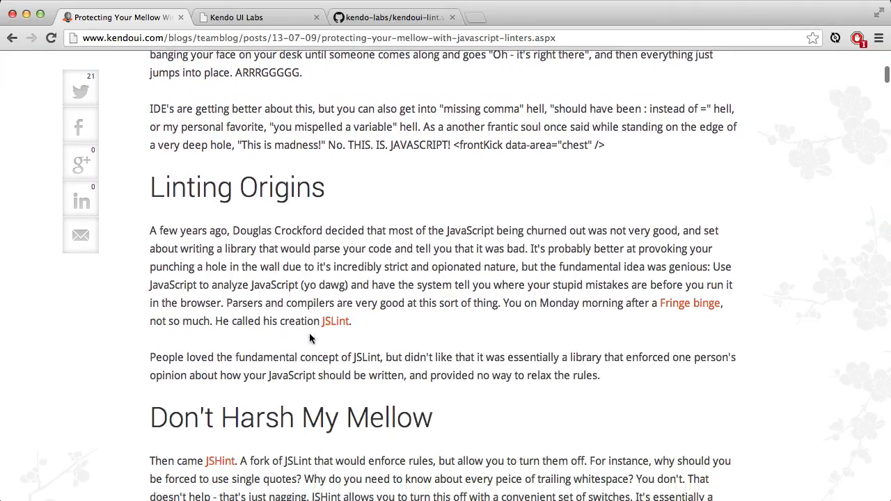
scroll(down, 3)
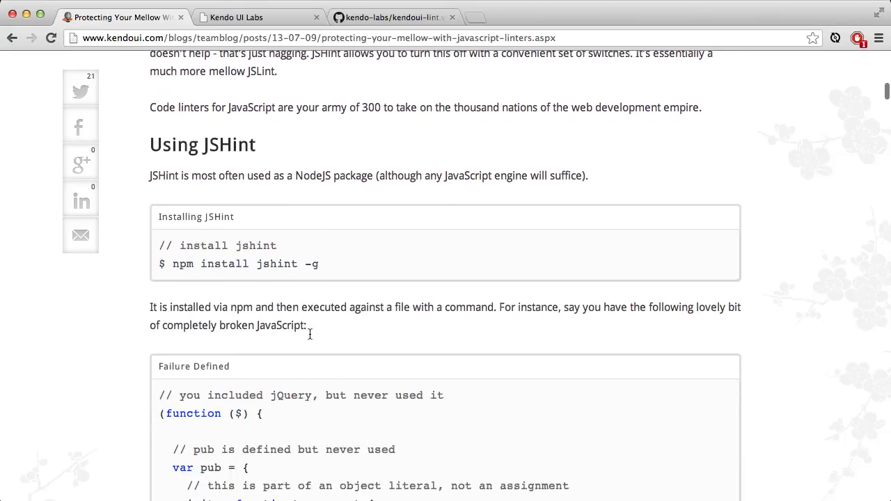
scroll(down, 3)
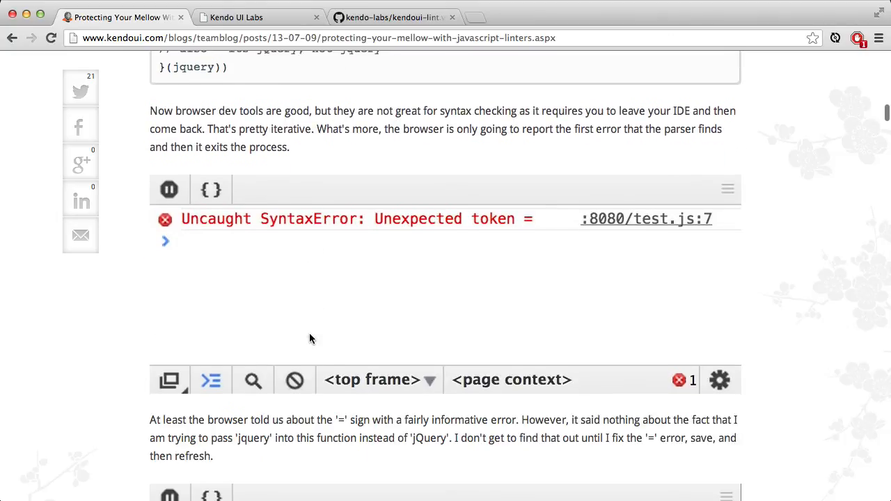
scroll(down, 3)
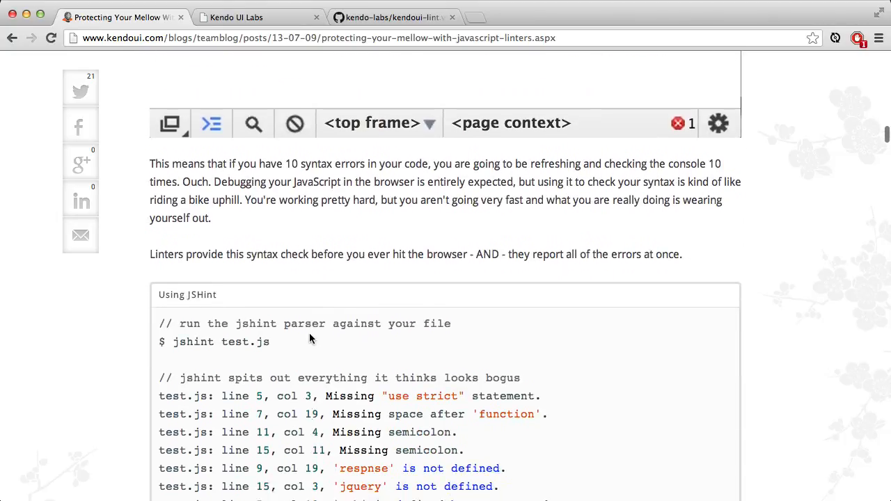
scroll(down, 3)
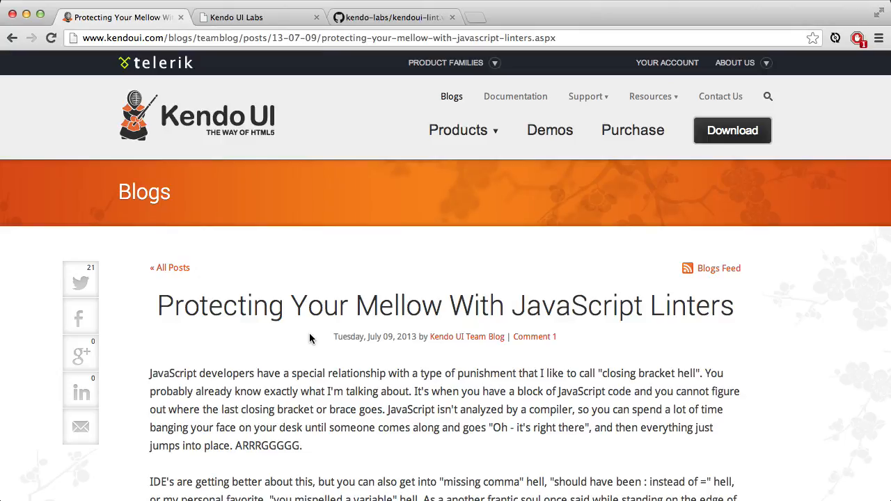
mouse_move(330, 76)
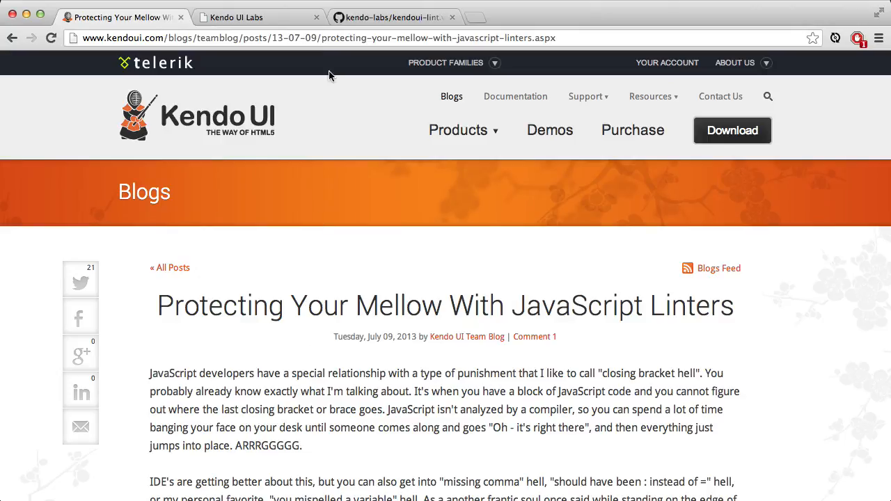
click(258, 17)
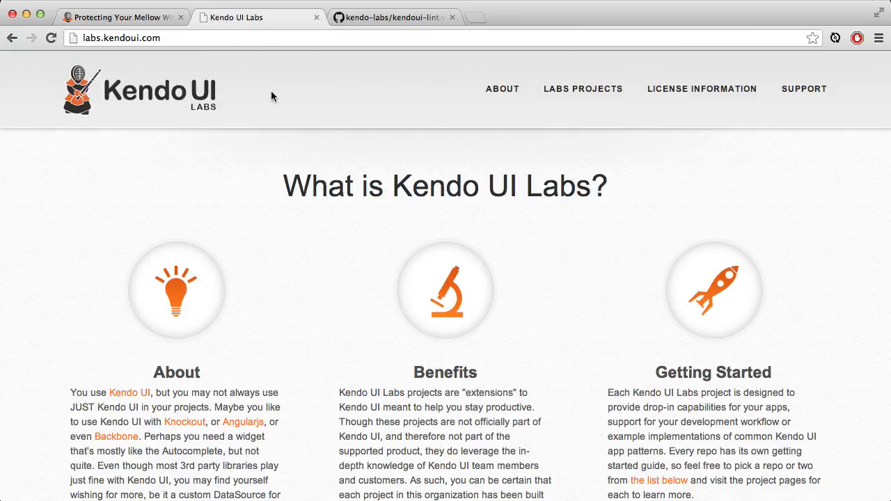
scroll(down, 3)
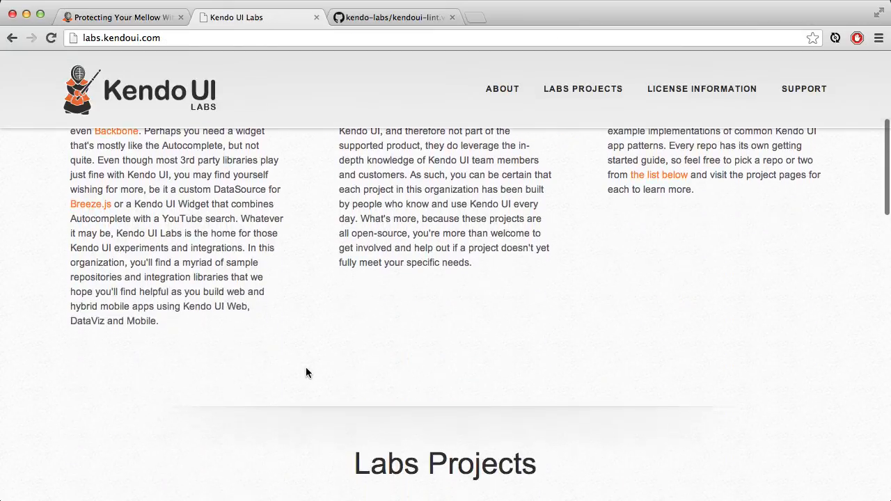
scroll(down, 3)
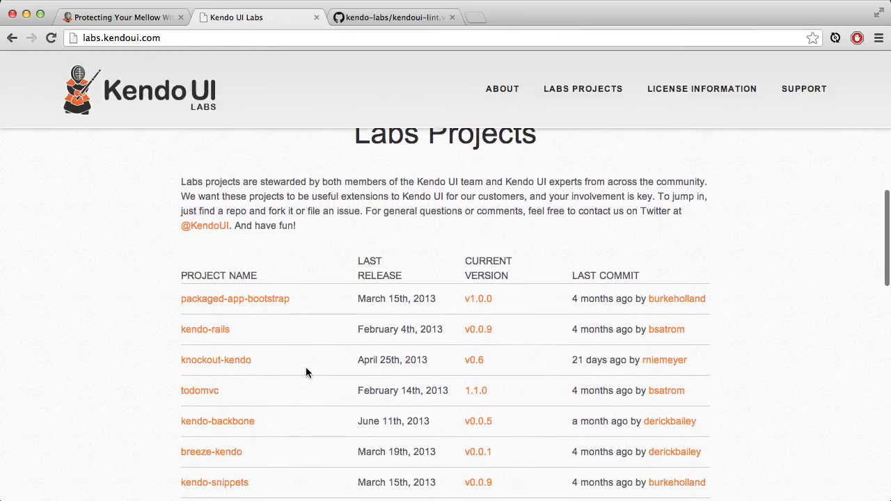
scroll(down, 3)
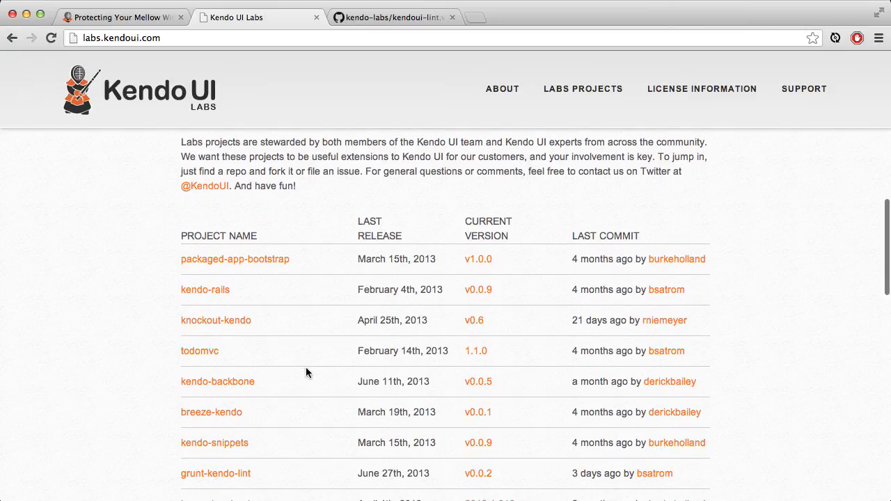
scroll(down, 3)
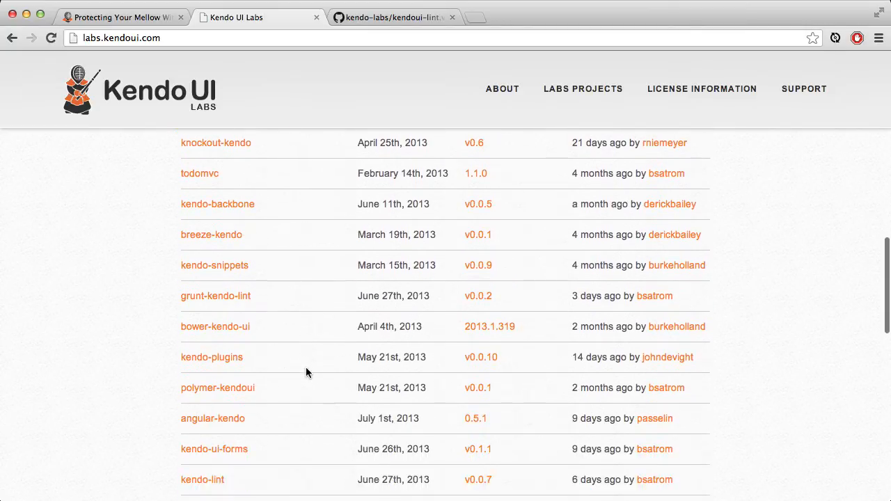
scroll(down, 3)
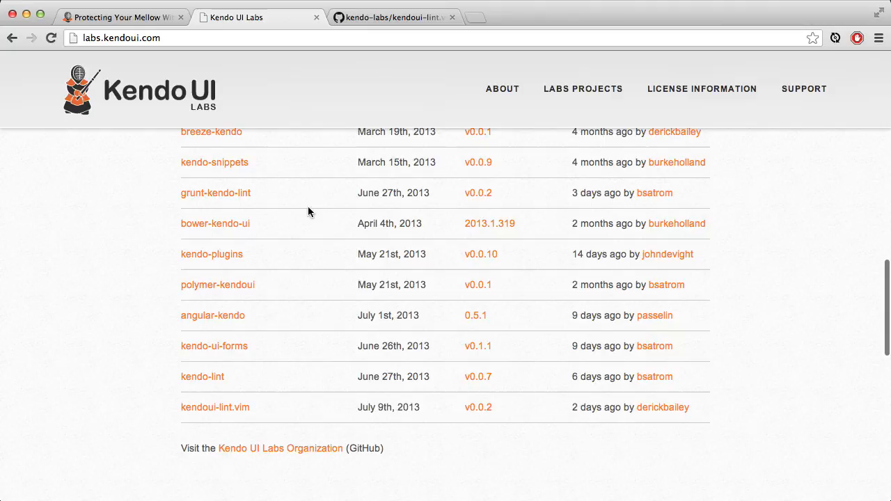
mouse_move(202, 377)
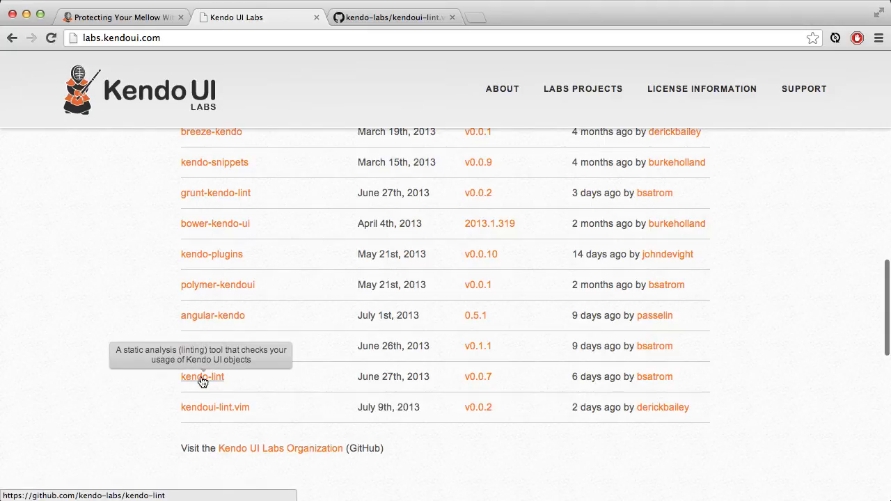
mouse_move(188, 411)
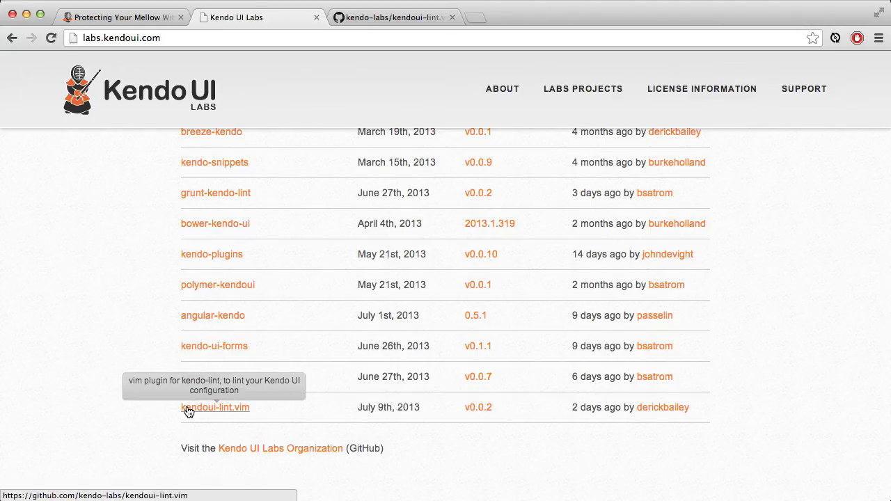
mouse_move(287, 414)
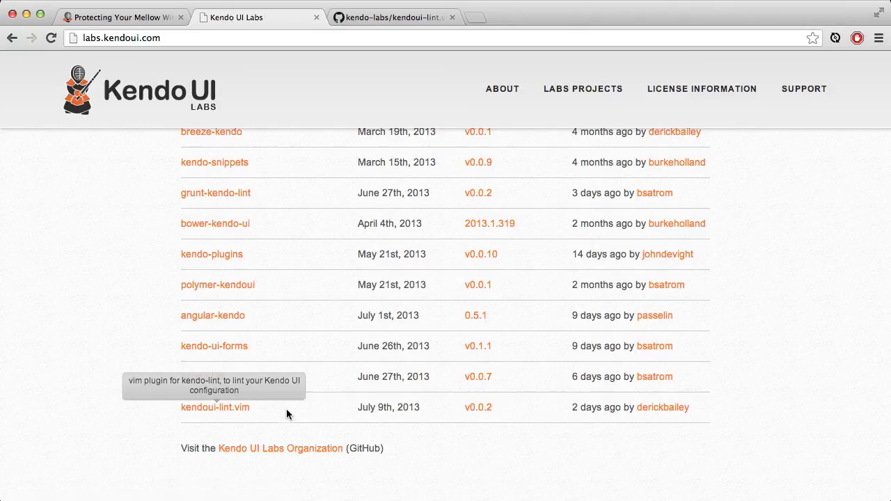
mouse_move(356, 84)
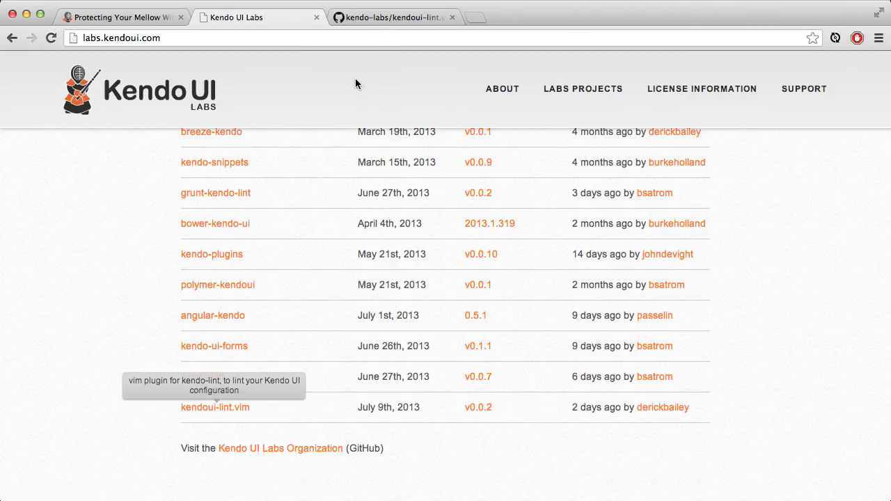
Step: Switch to the kendo-labs/kendoui-lint.vim GitHub repository tab
click(393, 17)
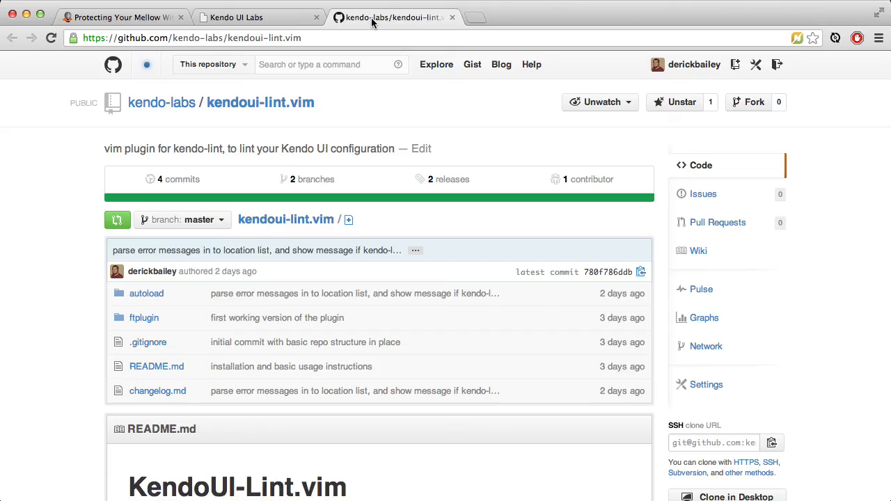
mouse_move(162, 102)
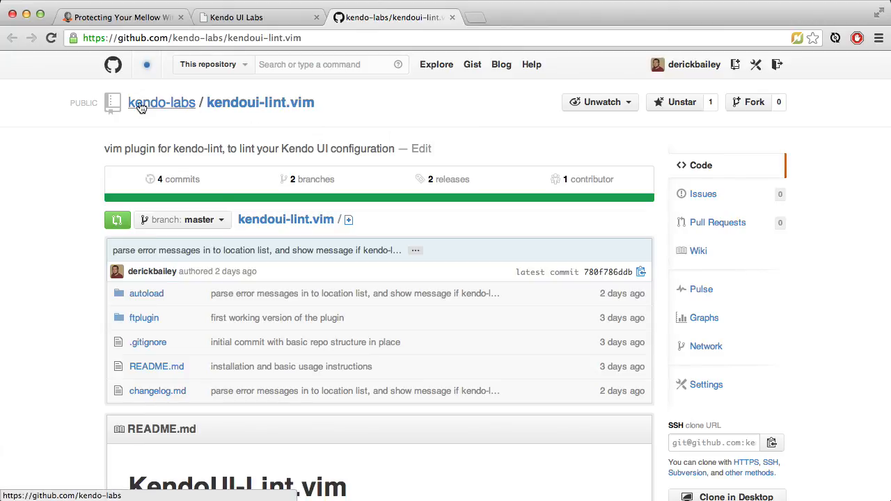
mouse_move(378, 117)
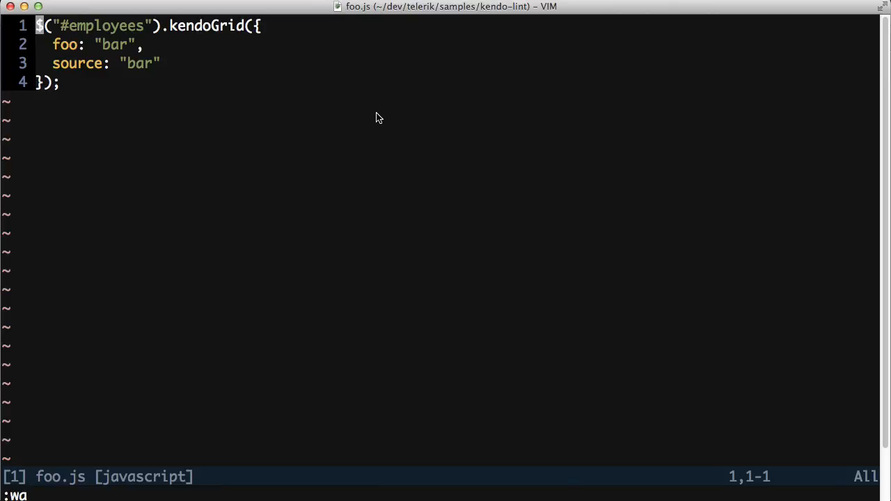
Step: Line-select the foo and source option lines in foo.js, starting from the foo line
key(V)
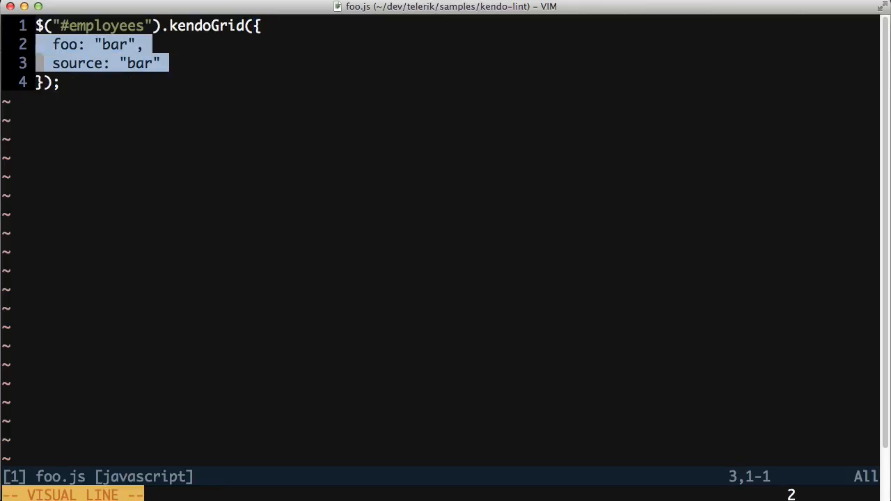
key(Escape)
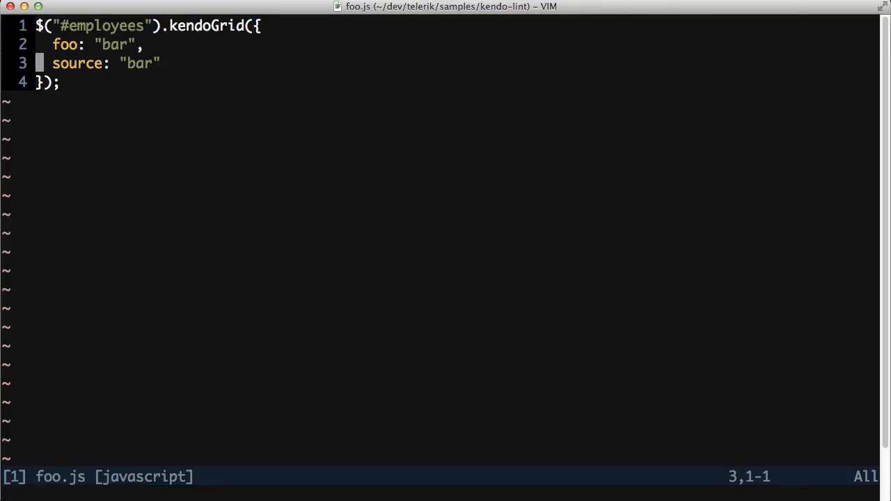
key(k)
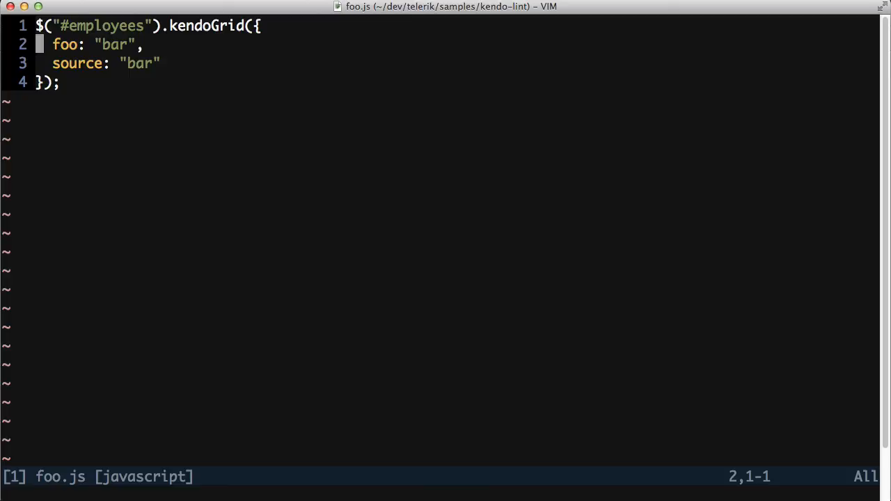
key(V)
text(:)
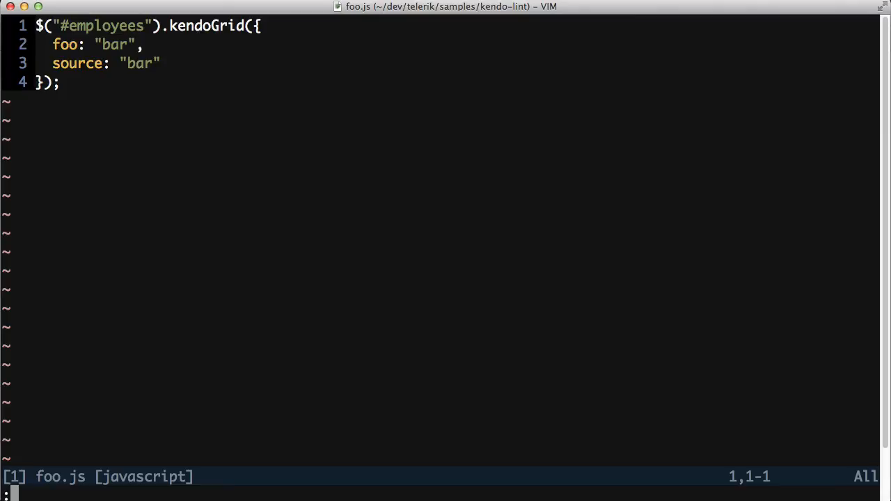
Step: Run :KUILint on foo.js to list unknown options in the location list
text(KUIL)
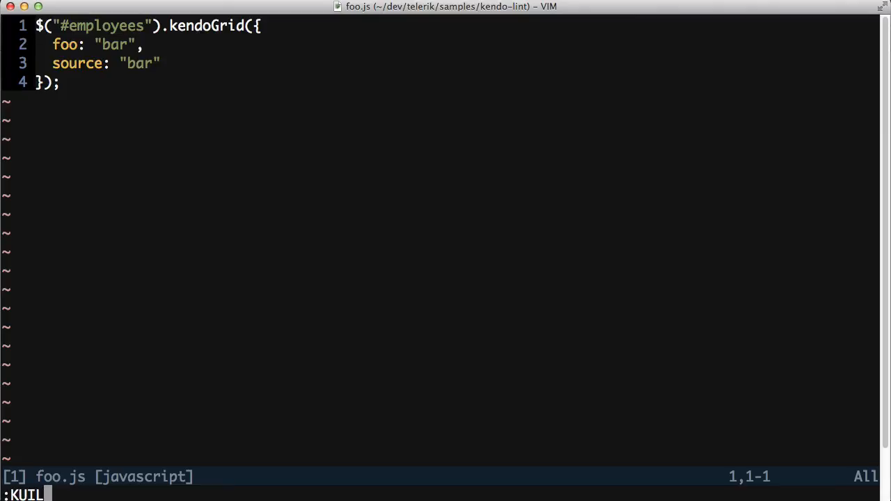
text(int)
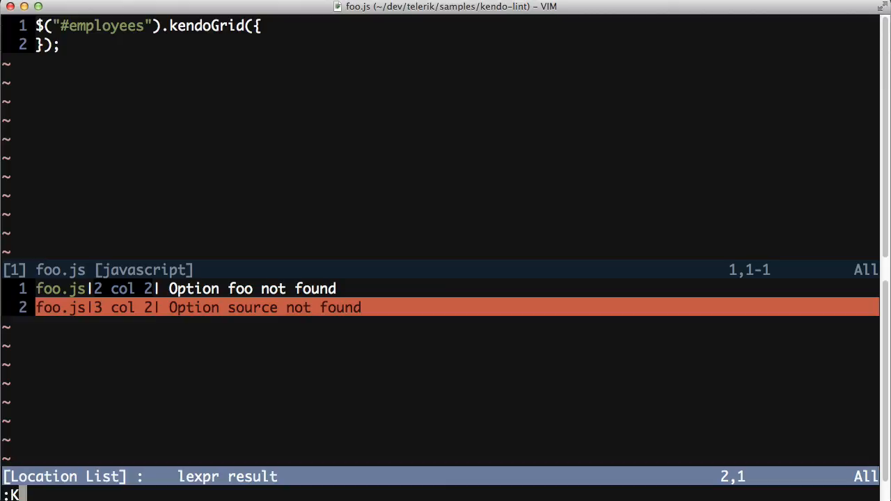
Step: Re-run :KUILint on foo.js to clear the lint errors
text(UILint)
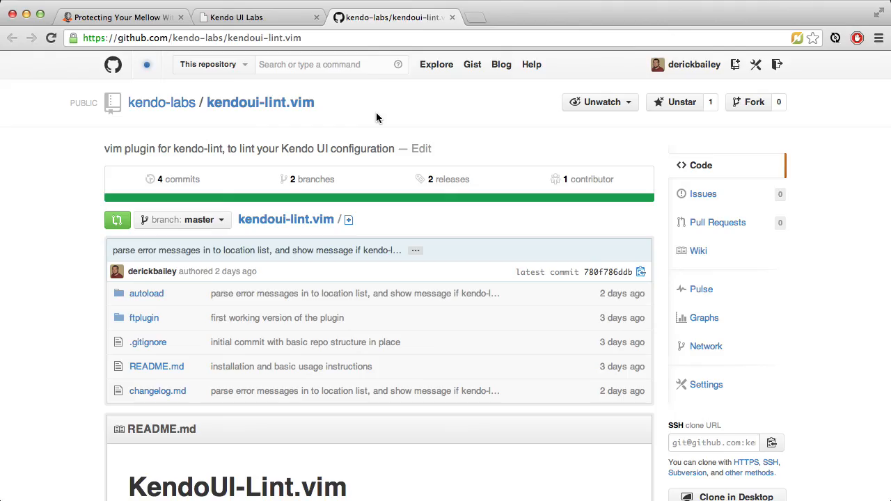
mouse_move(272, 124)
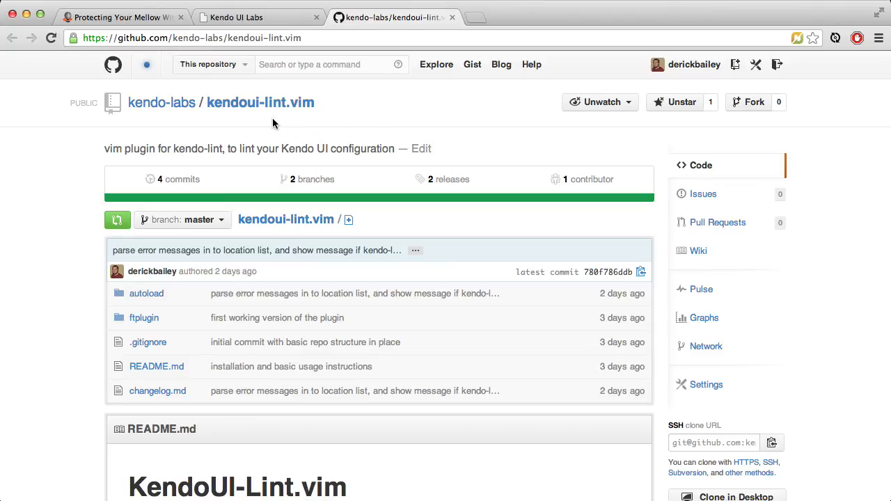
mouse_move(260, 102)
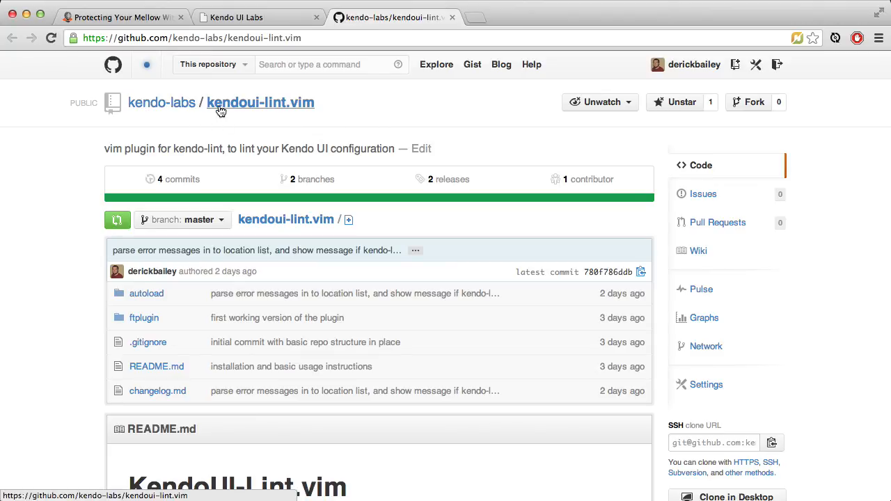
mouse_move(301, 112)
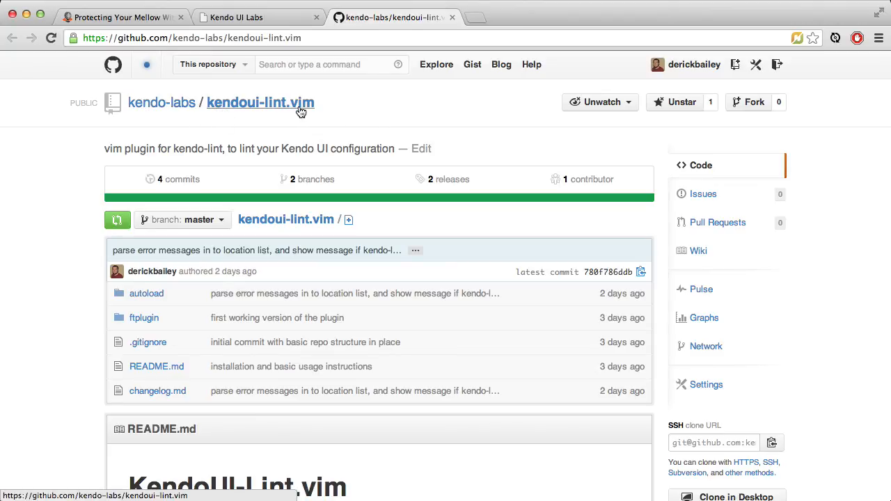
Step: Scroll the README to the install steps and Run The KendoUI-Lint Plugin section
scroll(down, 3)
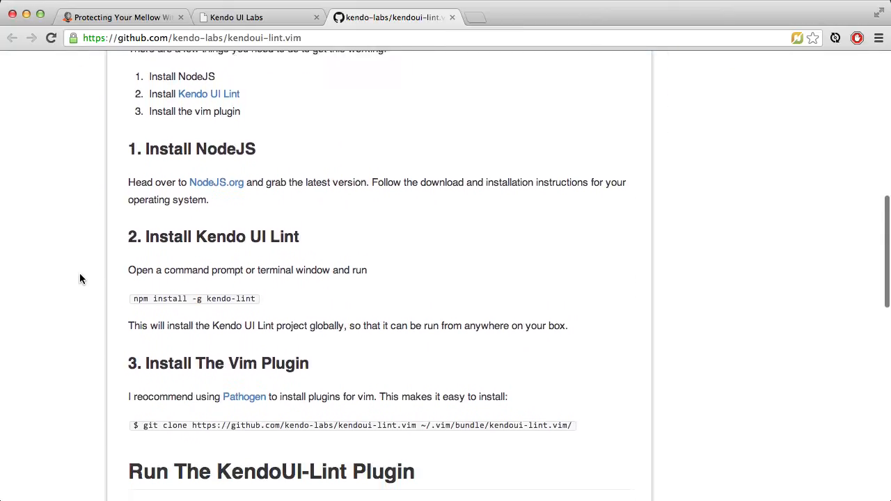
scroll(down, 3)
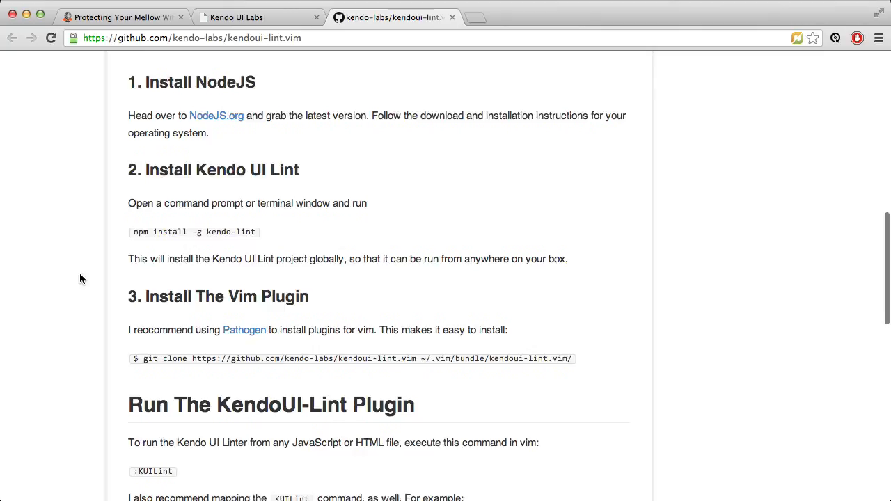